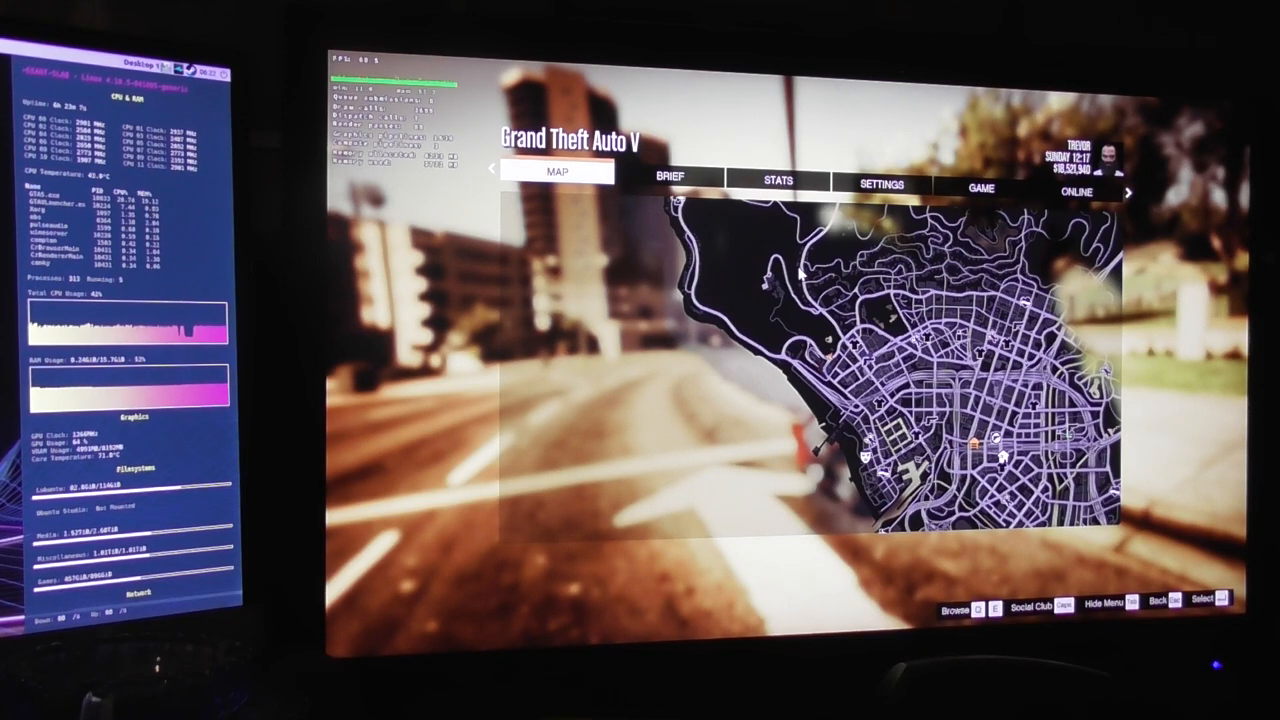
# - Switch the pause menu to the Settings tab and select the Graphics page
pyautogui.click(880, 184)
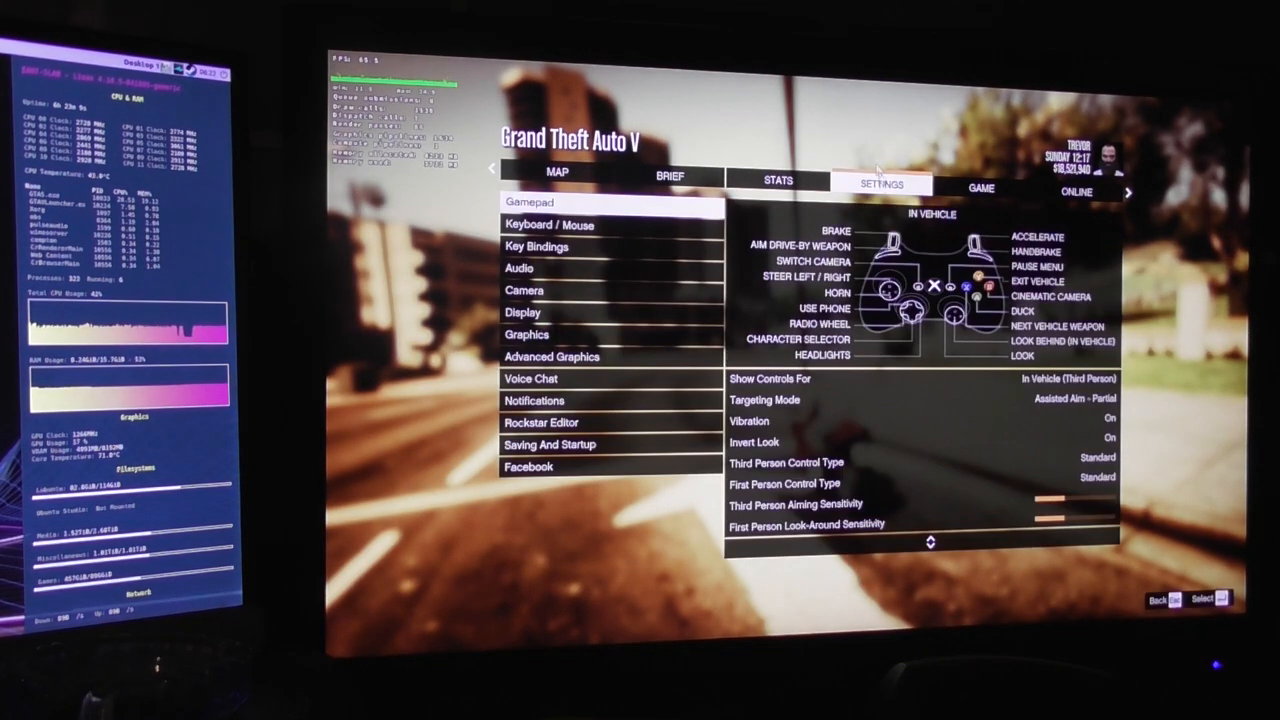
pyautogui.click(528, 334)
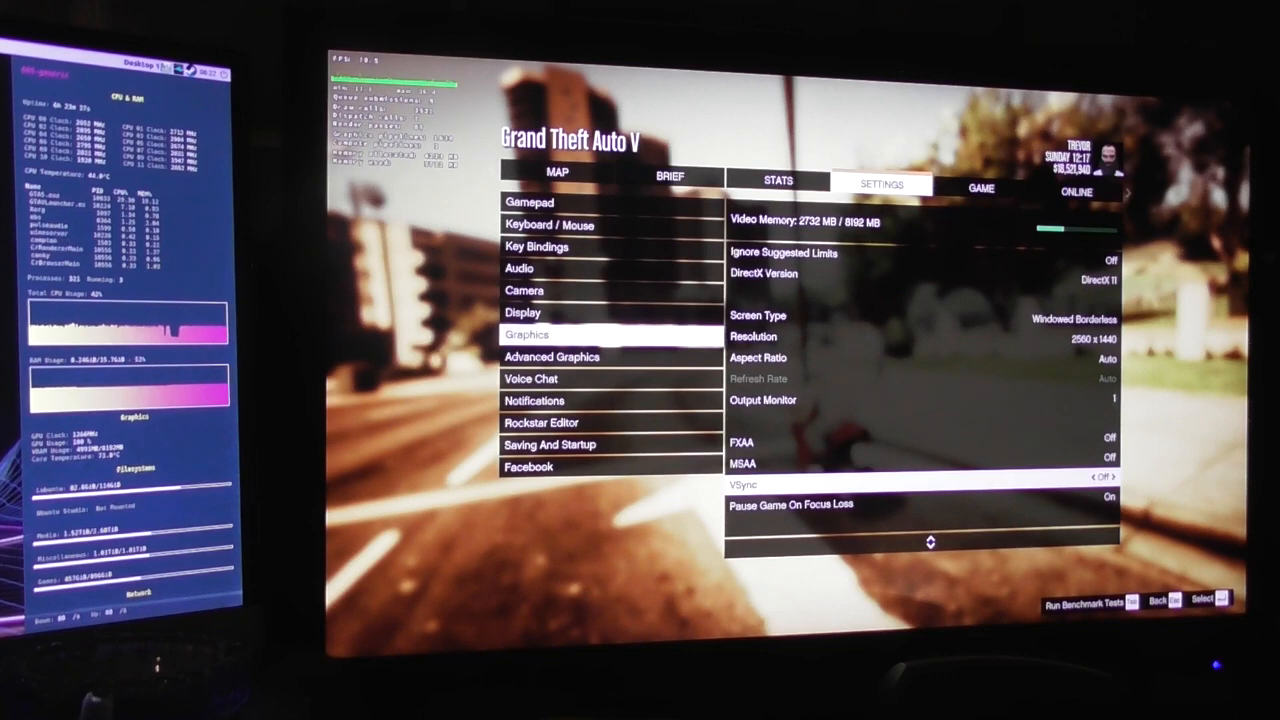
# - Scroll down the Graphics list past VSync to Population Density, Distance Scaling and Texture Quality
pyautogui.scroll(-3)
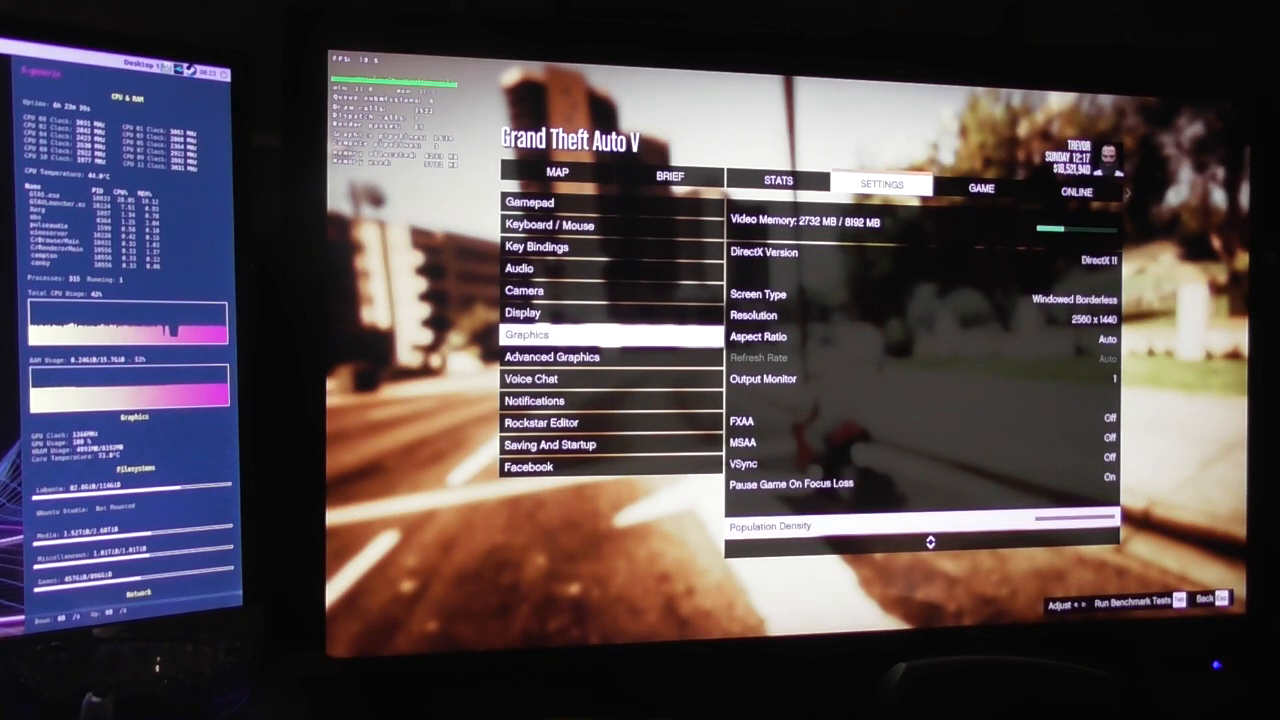
pyautogui.scroll(-3)
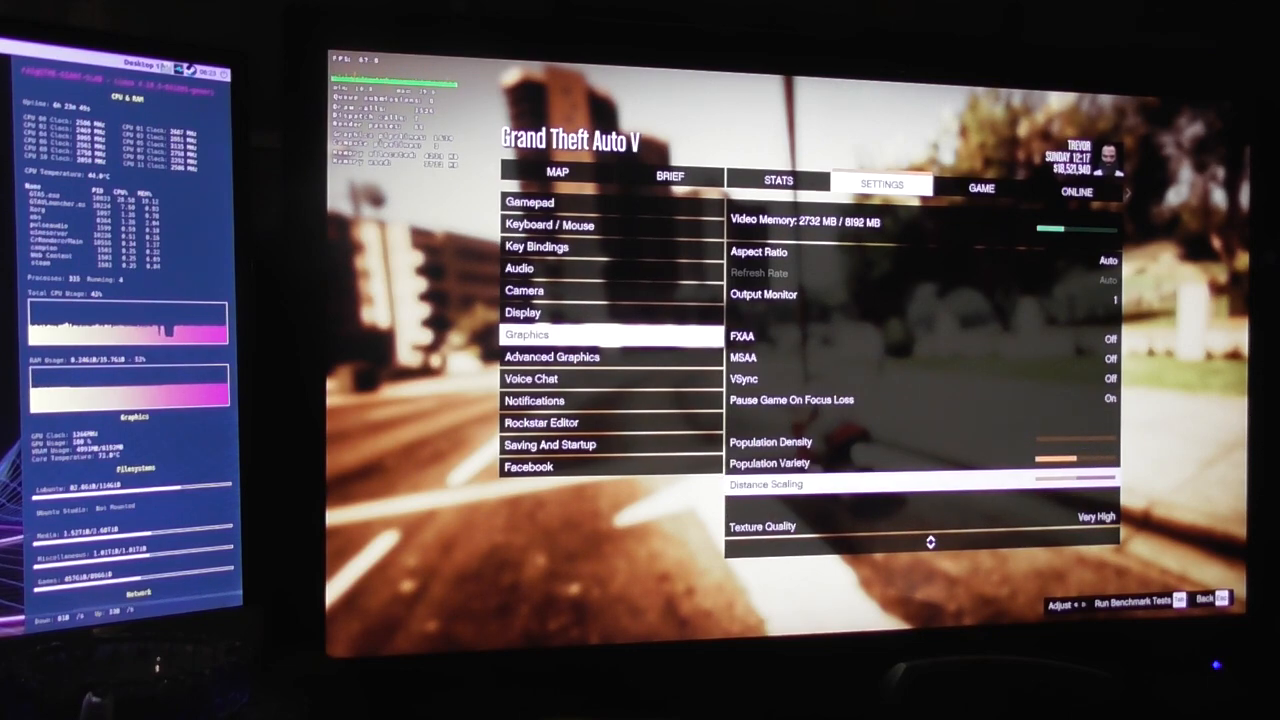
pyautogui.scroll(-3)
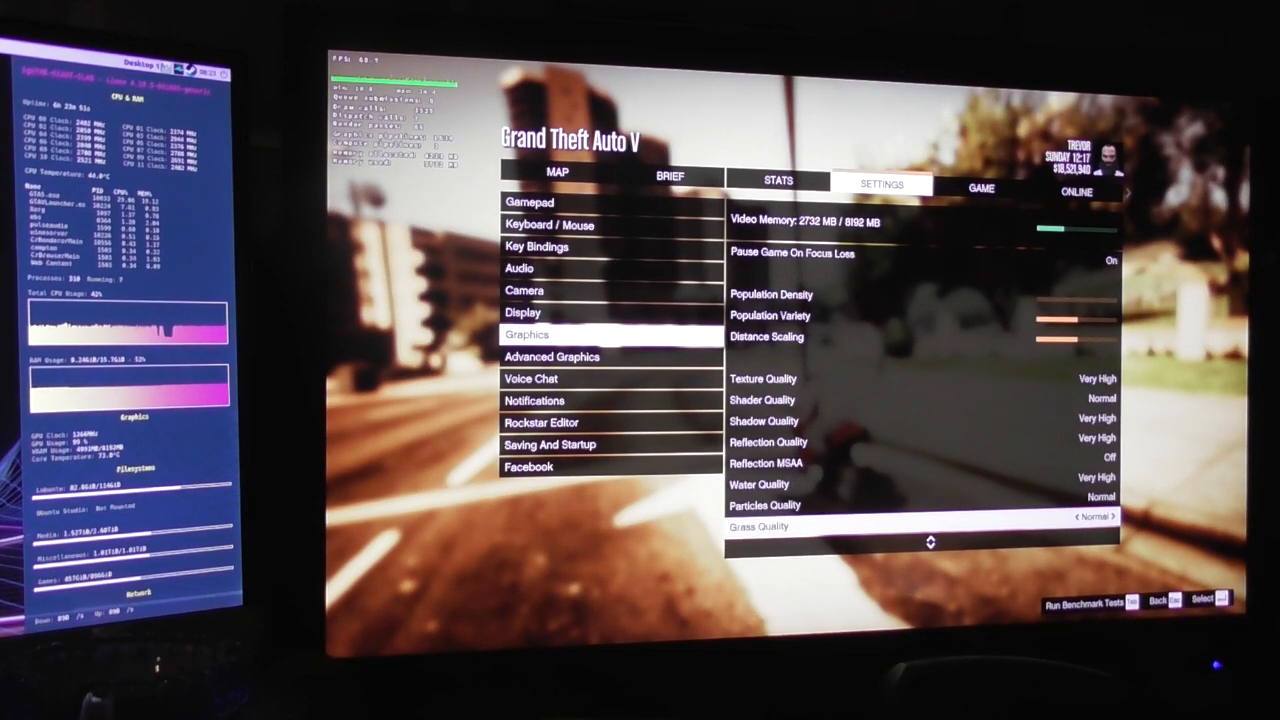
# - Scroll through Reflection, Water, Particles, Grass, Soft Shadows, Post FX, Anisotropic Filtering, Ambient Occlusion and Tessellation
pyautogui.scroll(-3)
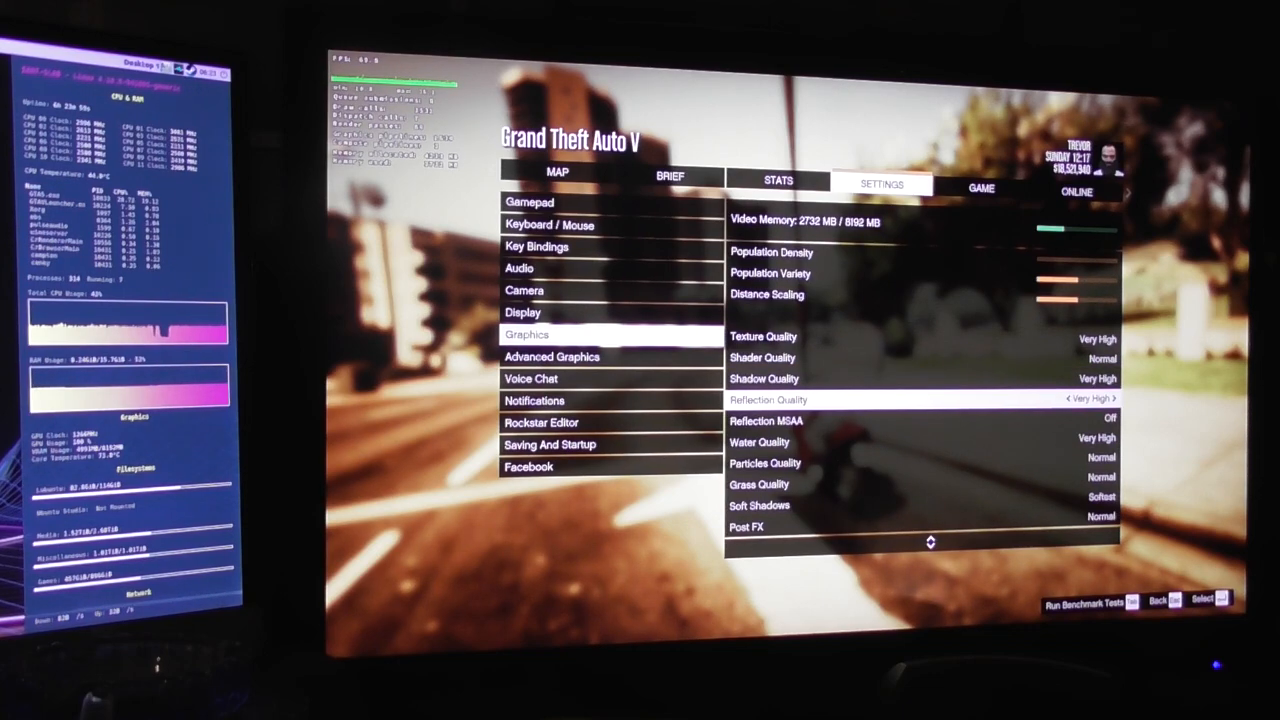
pyautogui.scroll(-3)
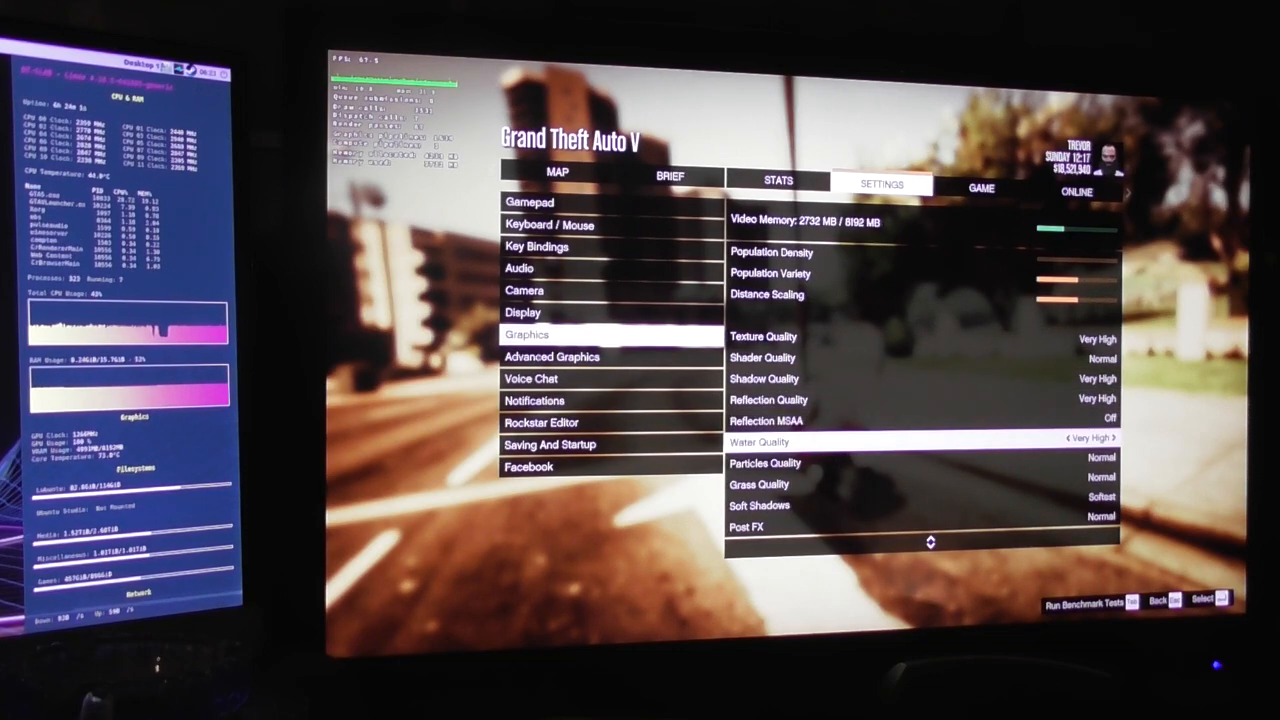
pyautogui.scroll(-3)
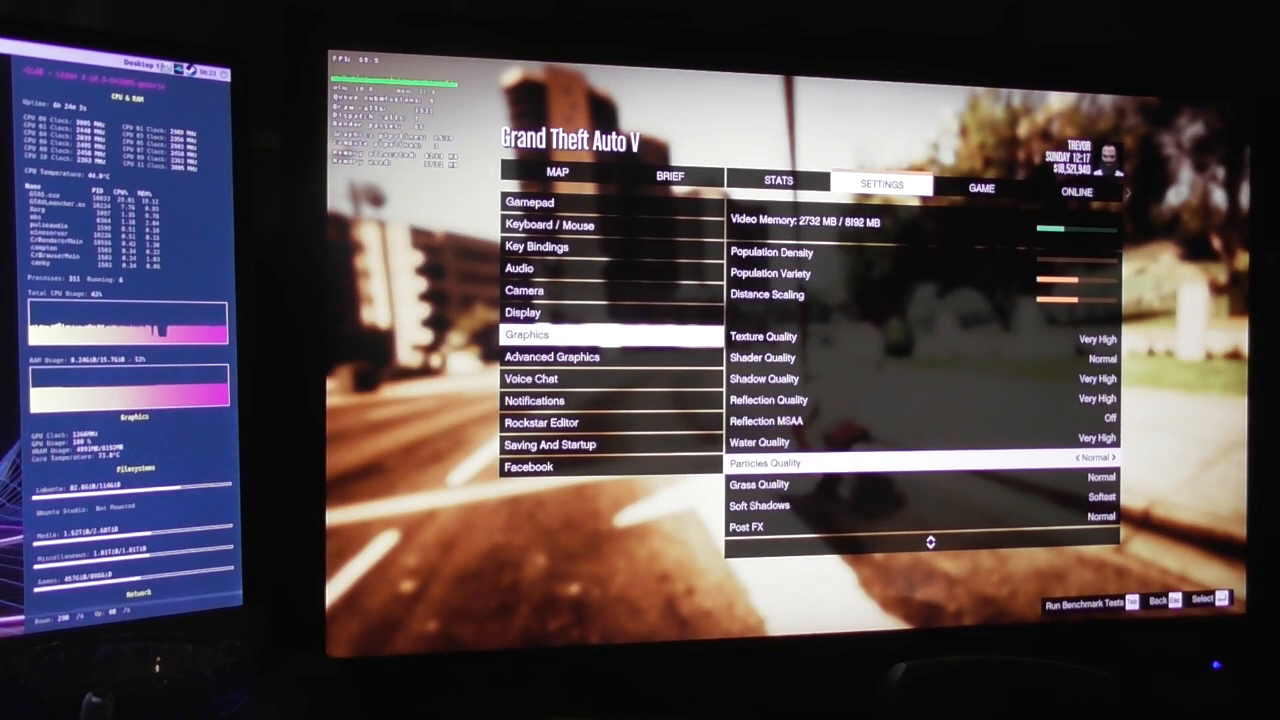
pyautogui.scroll(-3)
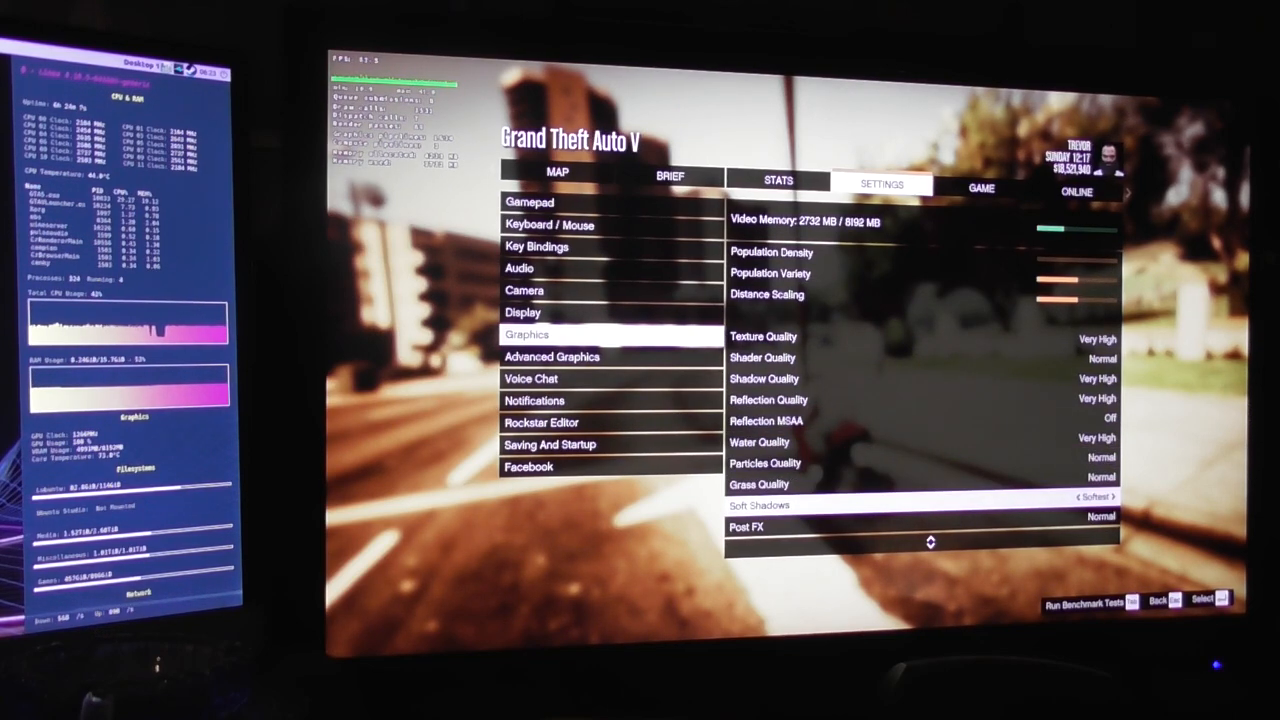
pyautogui.scroll(-3)
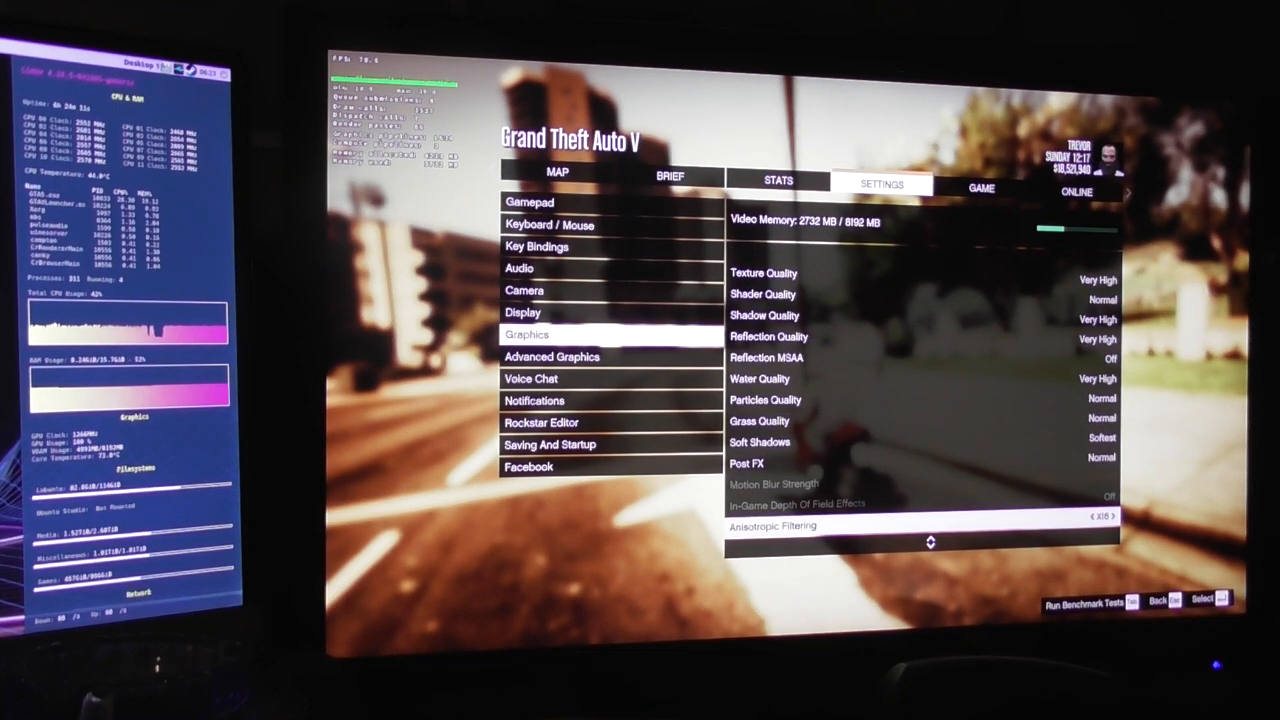
pyautogui.scroll(-3)
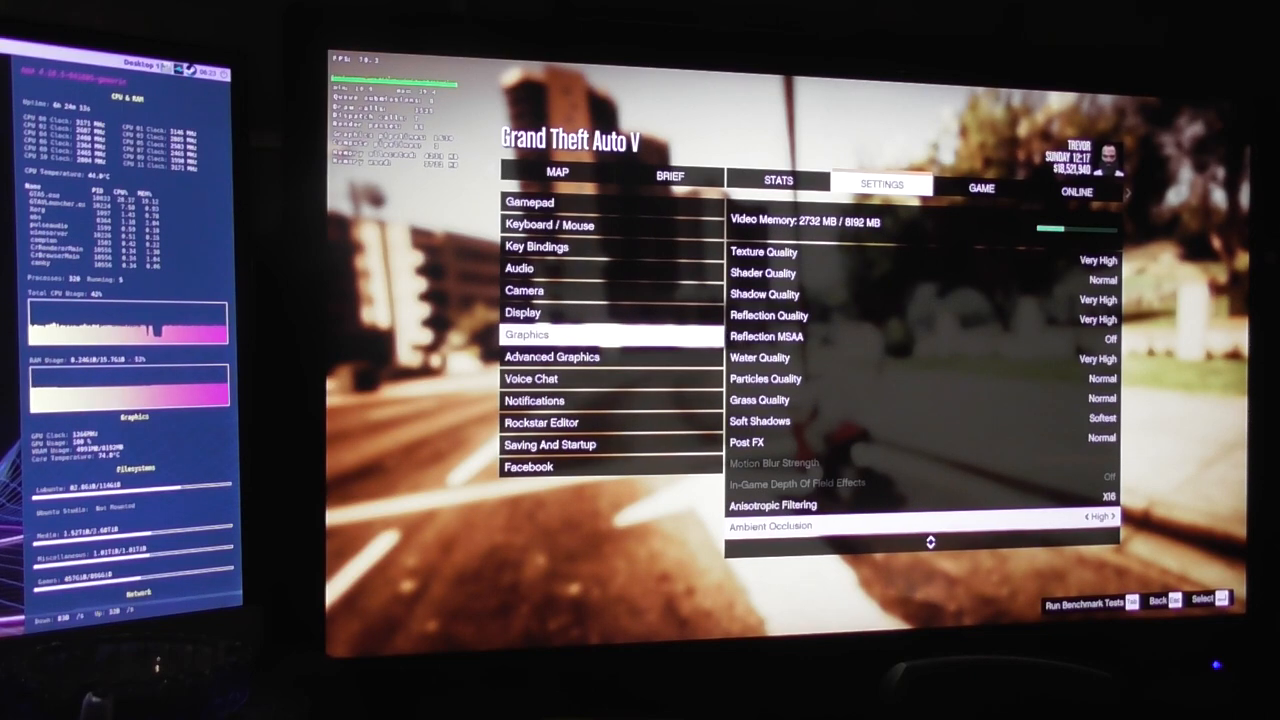
pyautogui.scroll(-3)
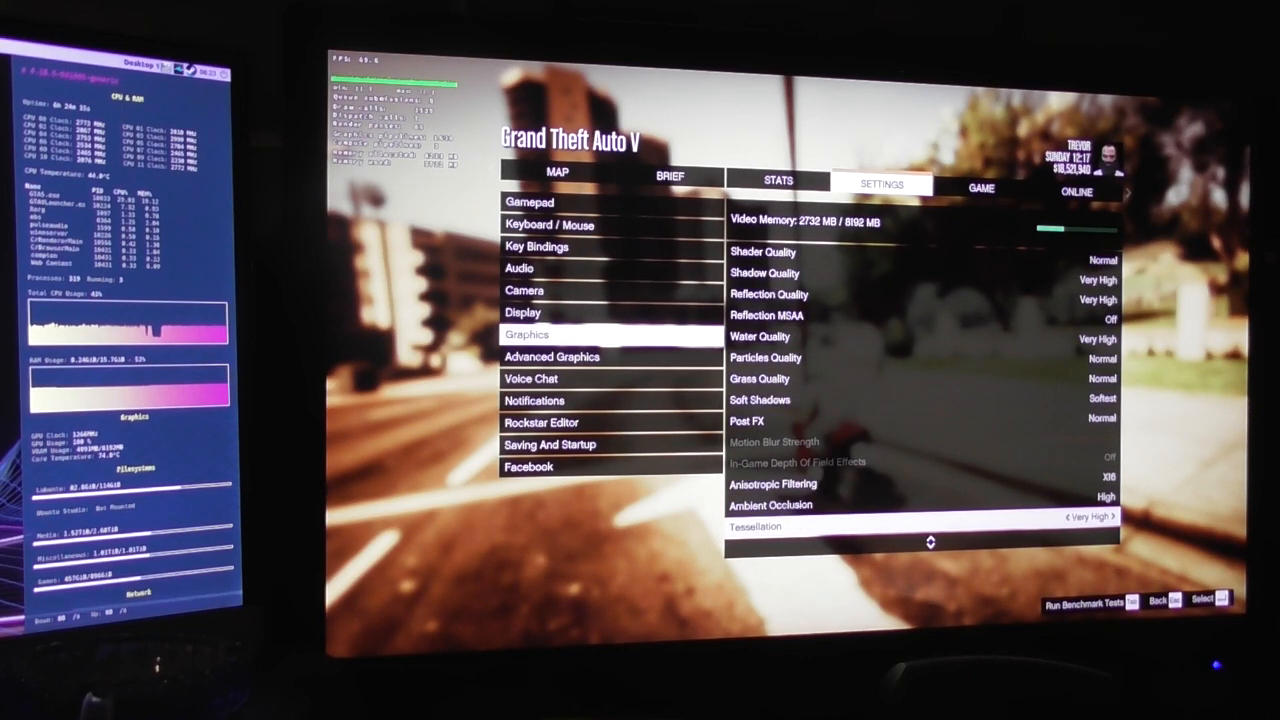
# - Scroll back up toward the first graphics options on the page
pyautogui.scroll(3)
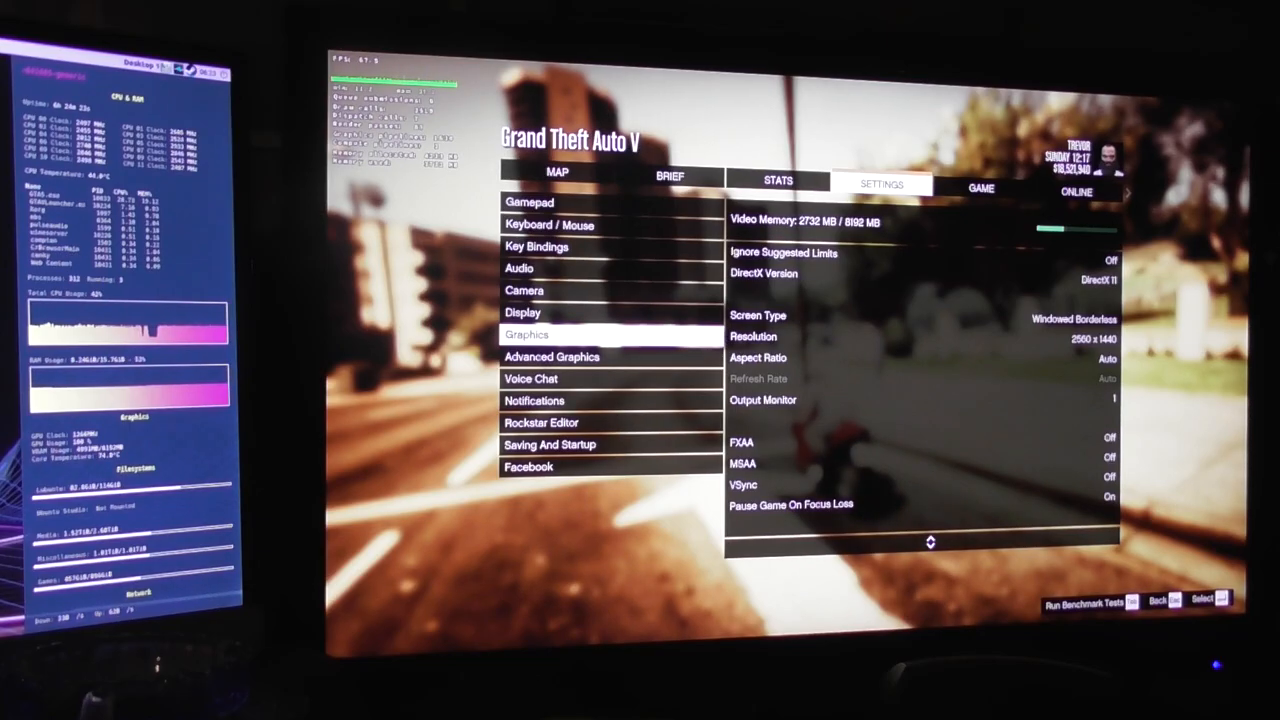
pyautogui.click(1084, 602)
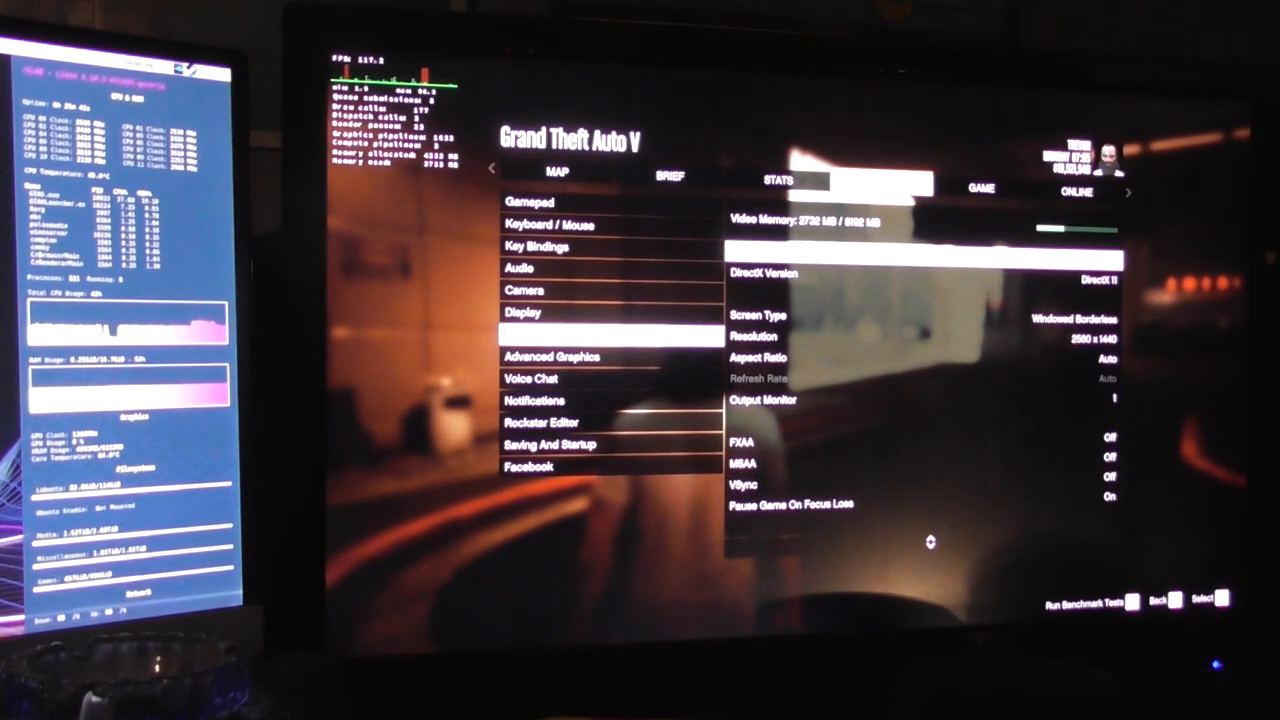
# - Start the built-in benchmark tests with the FPS counter displayed
pyautogui.click(1084, 604)
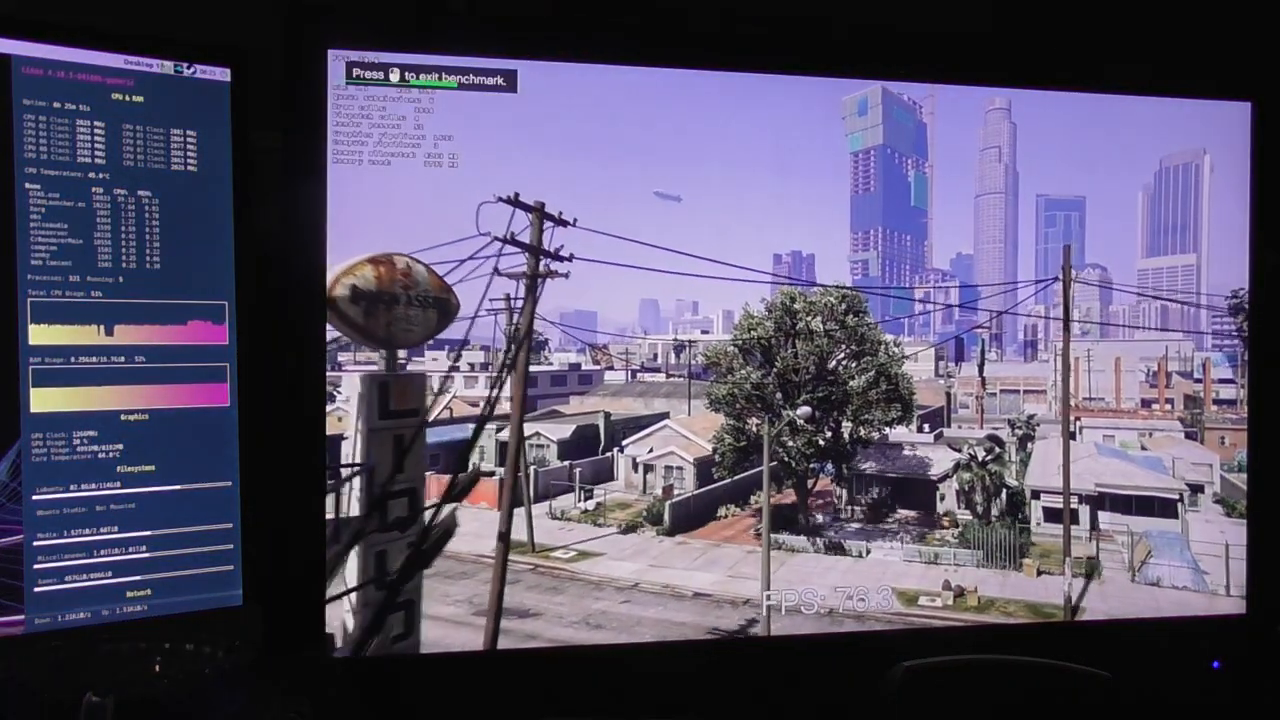